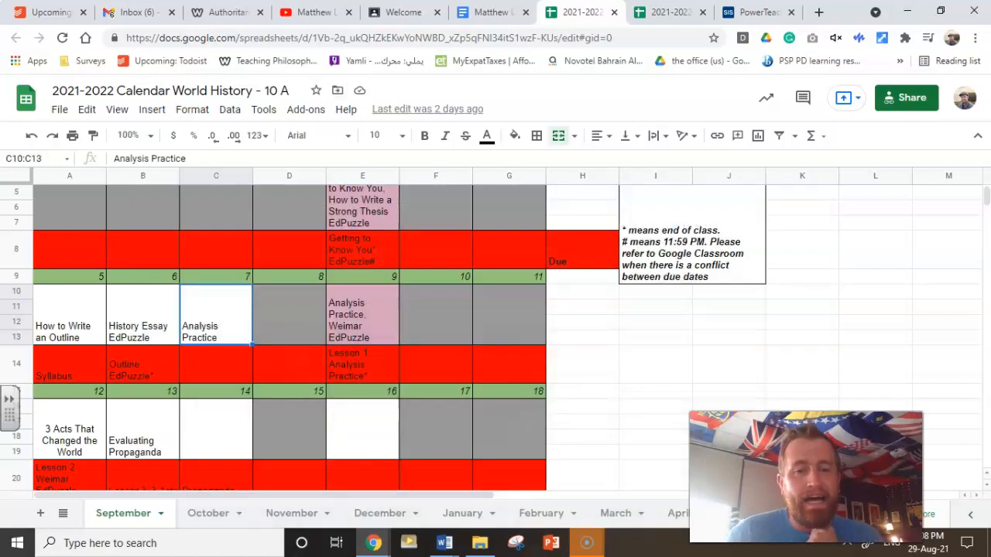
Switch to the World History 10 C calendar and scroll its September lessons and due dates.
{"action": "scroll", "scroll_direction": "up", "scroll_amount": 3}
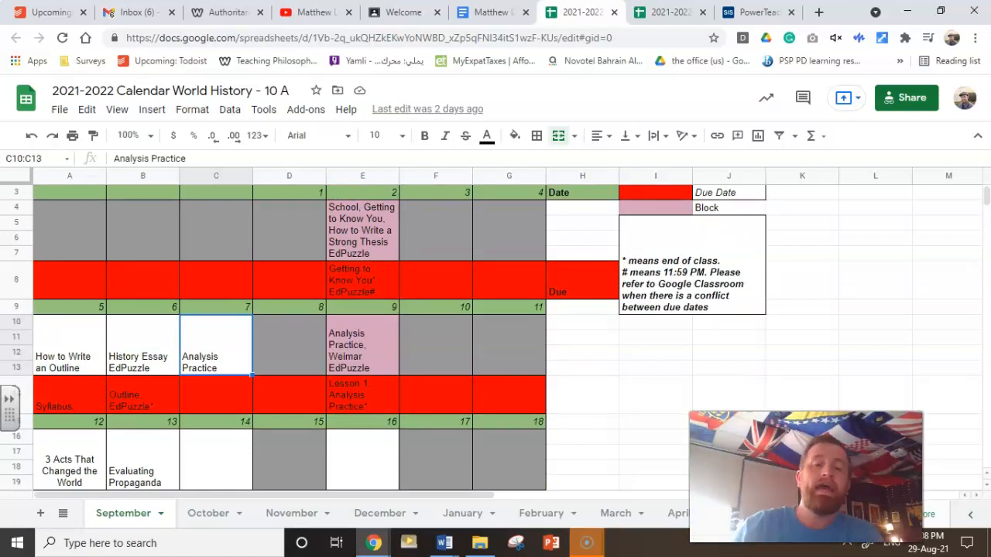
{"action": "mouse_move", "coordinate": [666, 12]}
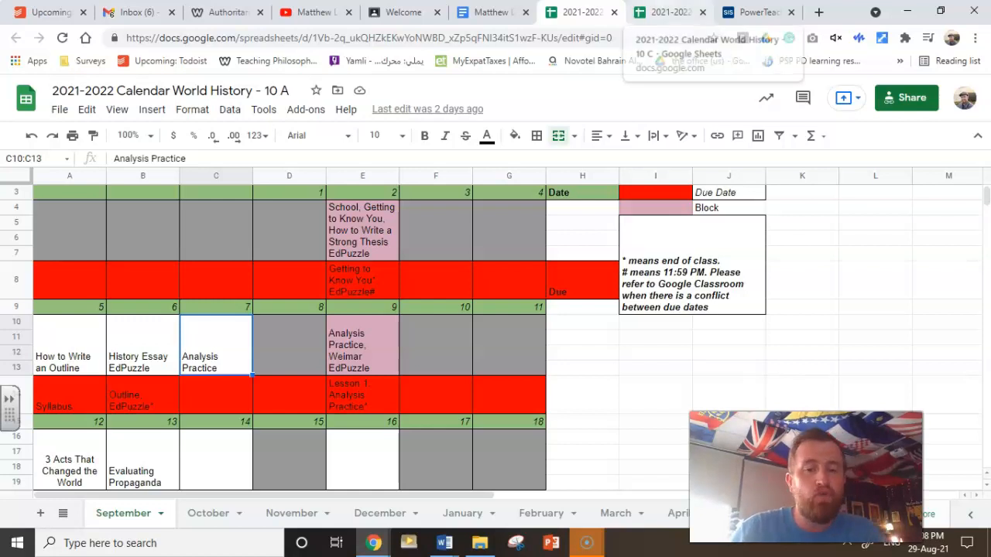
{"action": "left_click", "coordinate": [670, 13]}
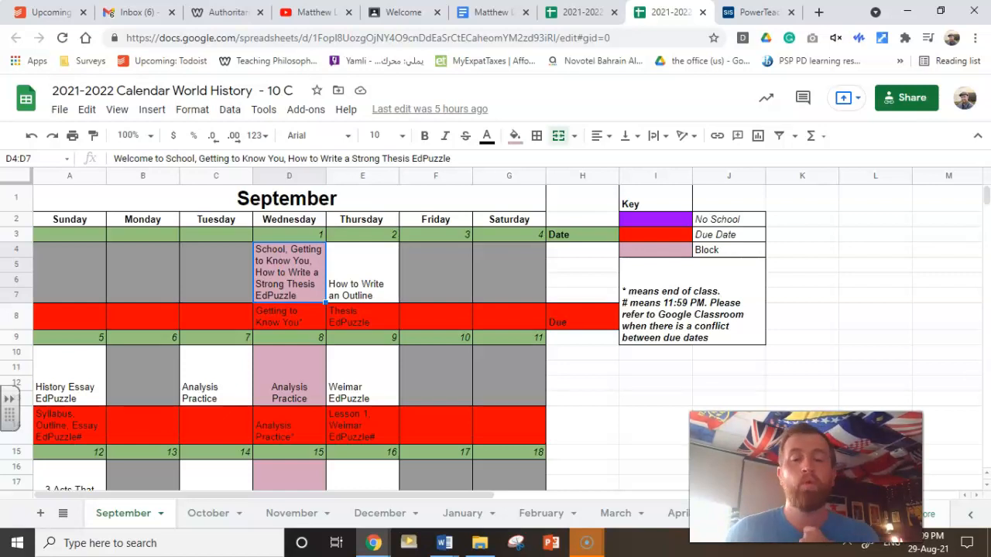
{"action": "scroll", "scroll_direction": "down", "scroll_amount": 3}
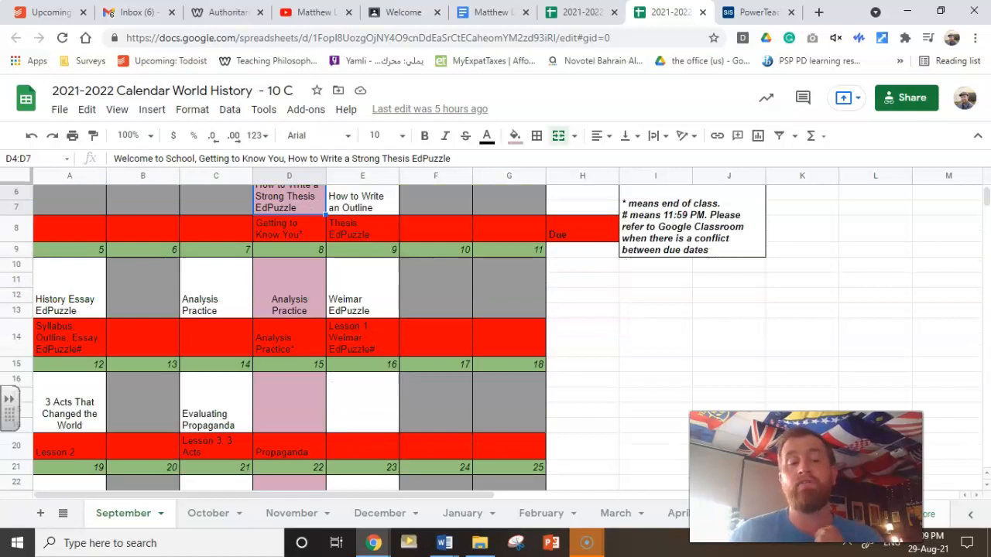